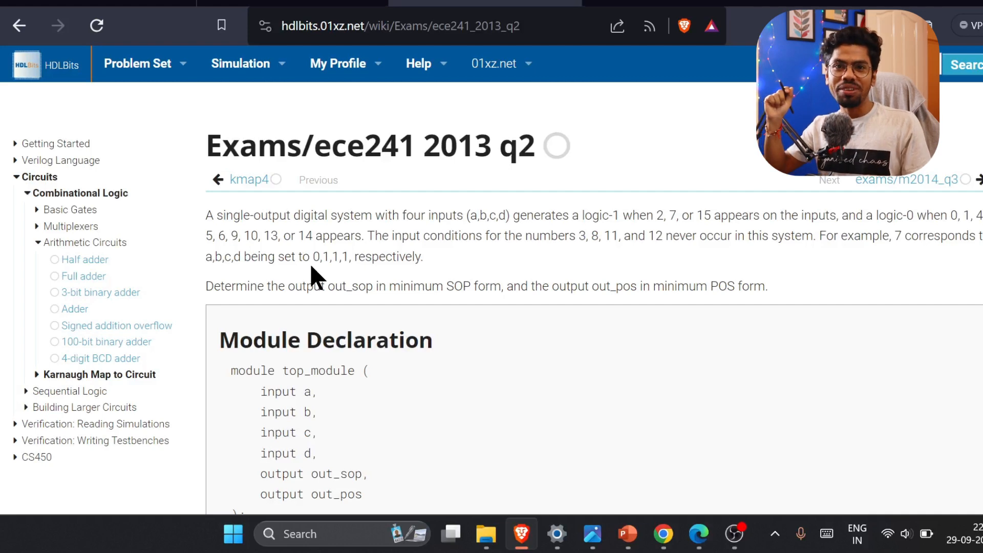
{"action": "mouse_move", "coordinate": [366, 271]}
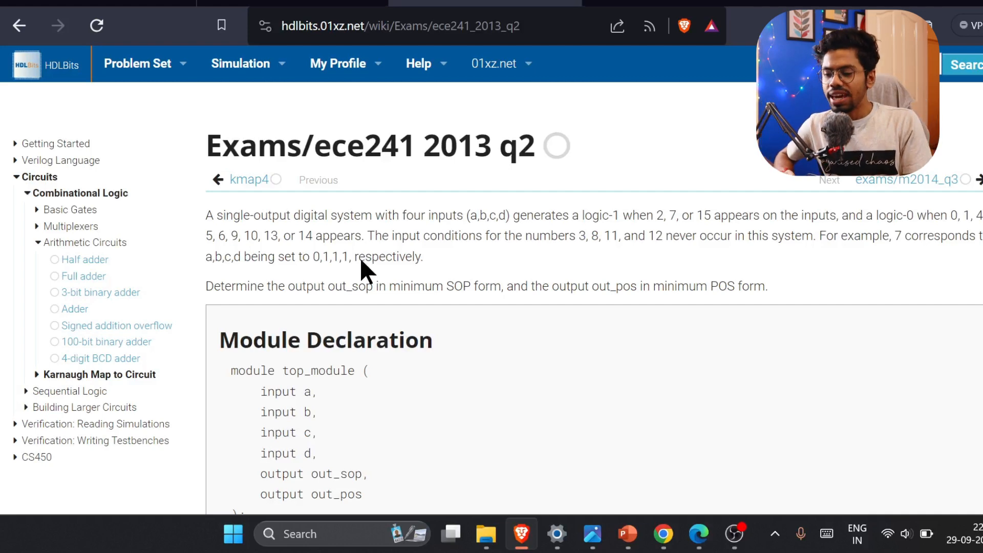
{"action": "mouse_move", "coordinate": [113, 325]}
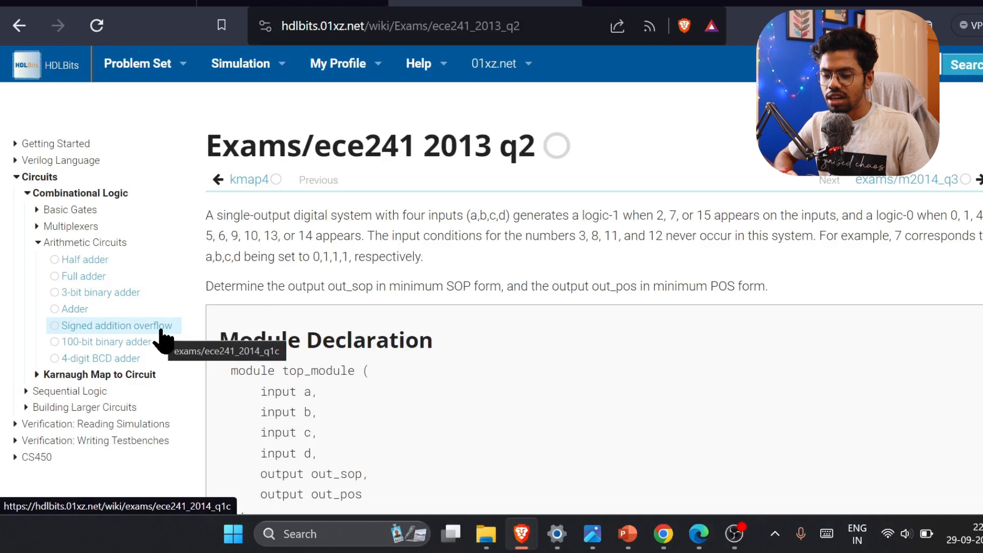
{"action": "mouse_move", "coordinate": [129, 338]}
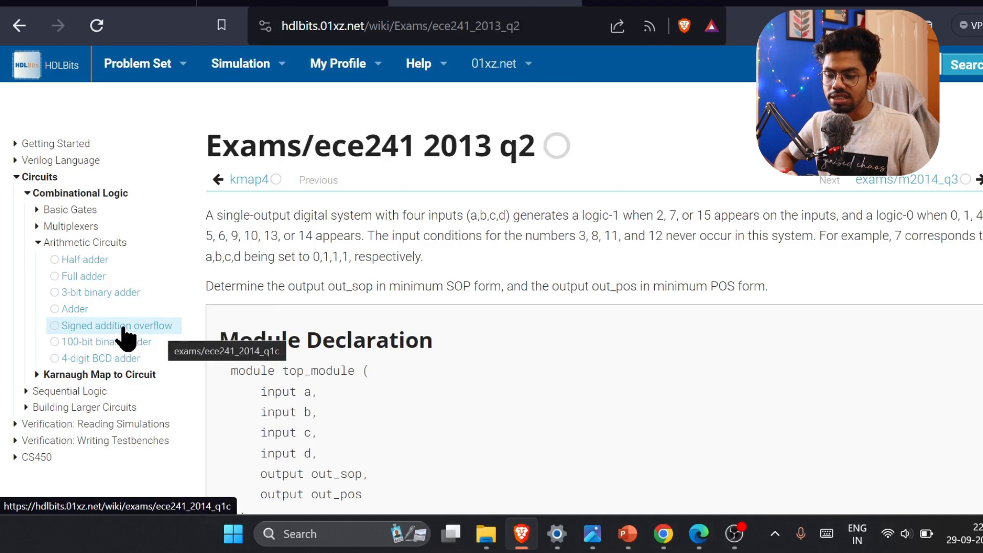
{"action": "mouse_move", "coordinate": [155, 331]}
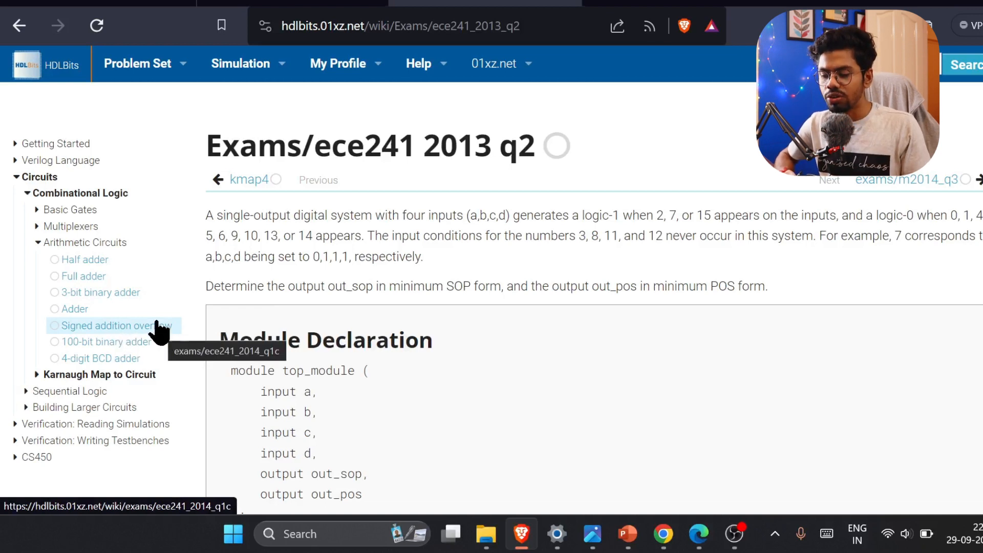
{"action": "mouse_move", "coordinate": [102, 358]}
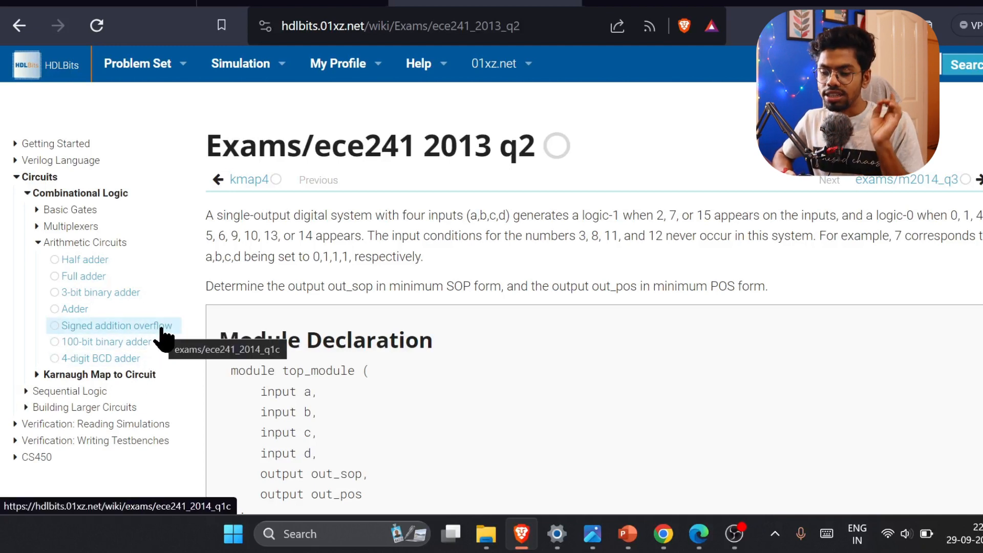
{"action": "mouse_move", "coordinate": [37, 383]}
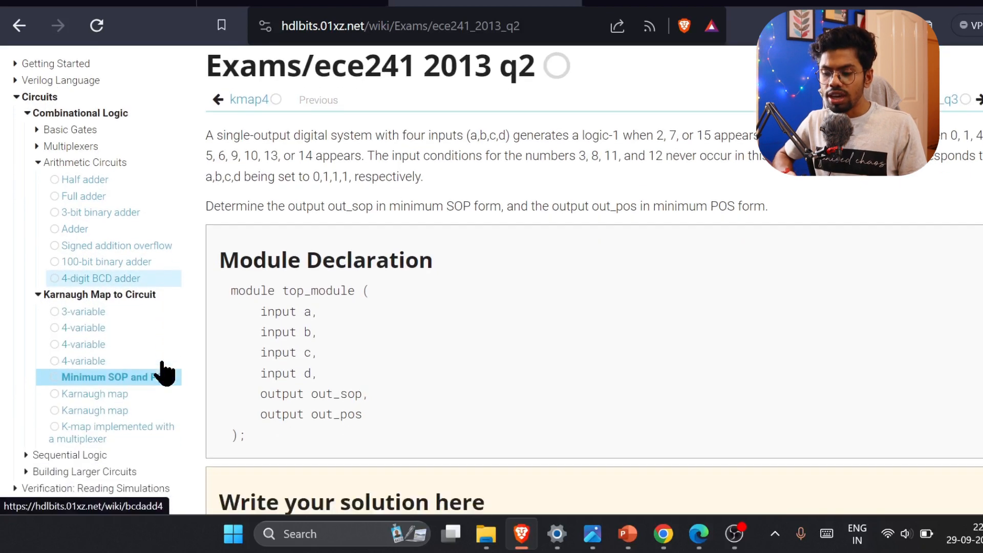
Step: Scroll the sidebar and choose the 3-variable Karnaugh map exercise, Kmap1
{"action": "scroll", "scroll_direction": "down", "scroll_amount": 3}
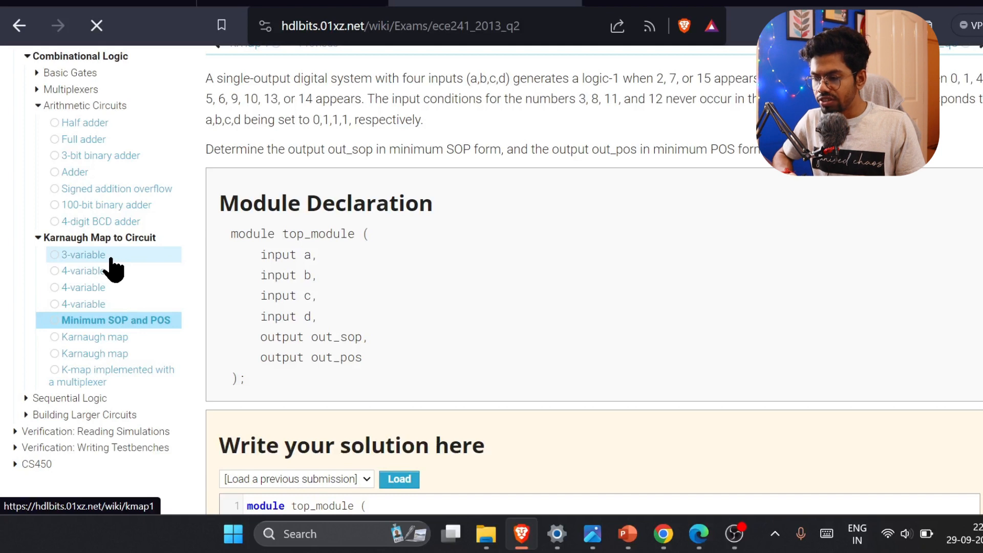
{"action": "left_click", "coordinate": [82, 254]}
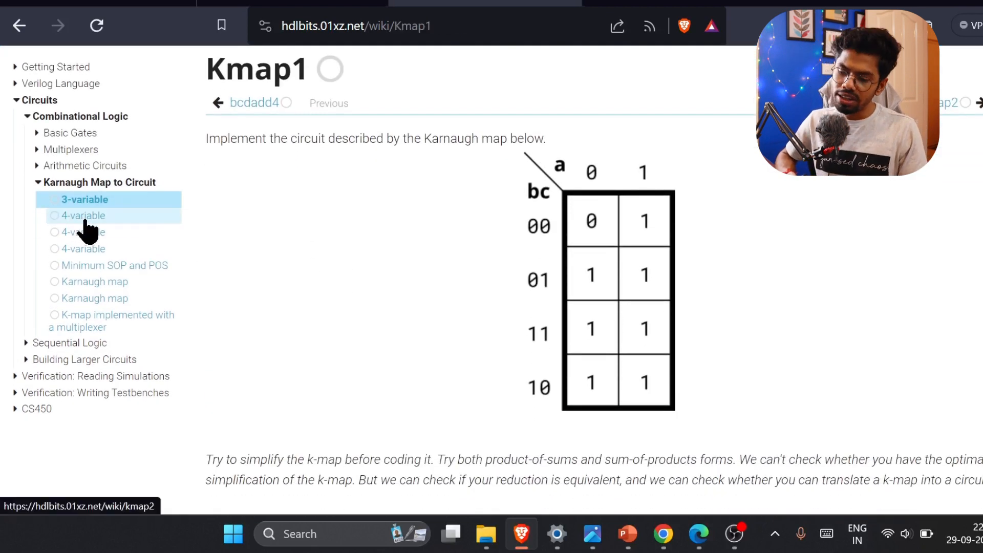
{"action": "mouse_move", "coordinate": [276, 215]}
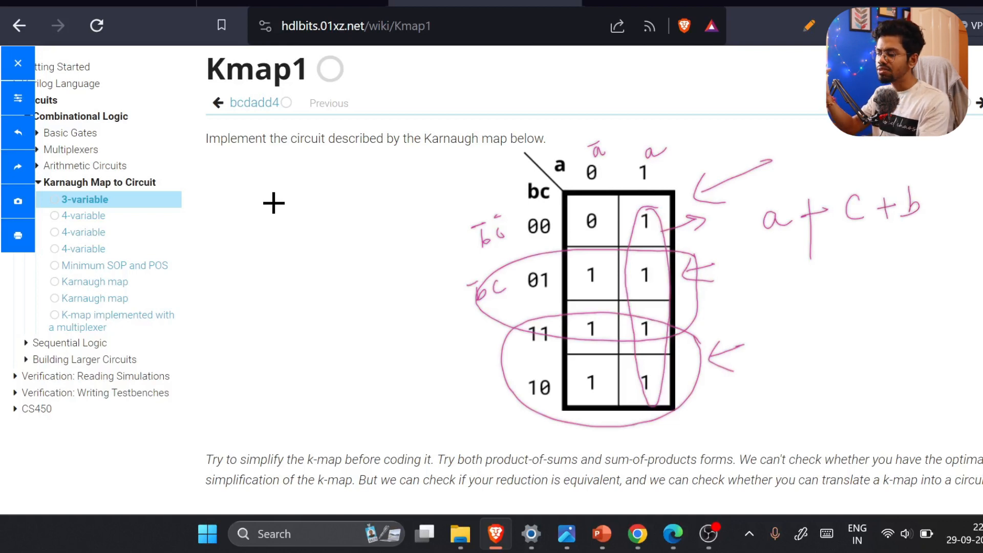
Step: Enter 'assign out = a | b | c;' before endmodule in the Kmap1 editor
{"action": "scroll", "scroll_direction": "down", "scroll_amount": 3}
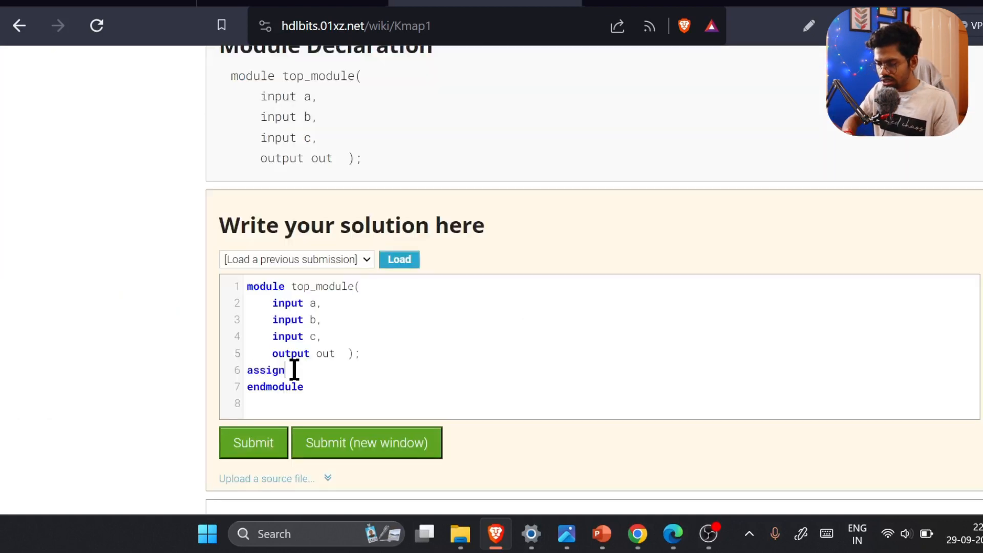
{"action": "type", "text": "out="}
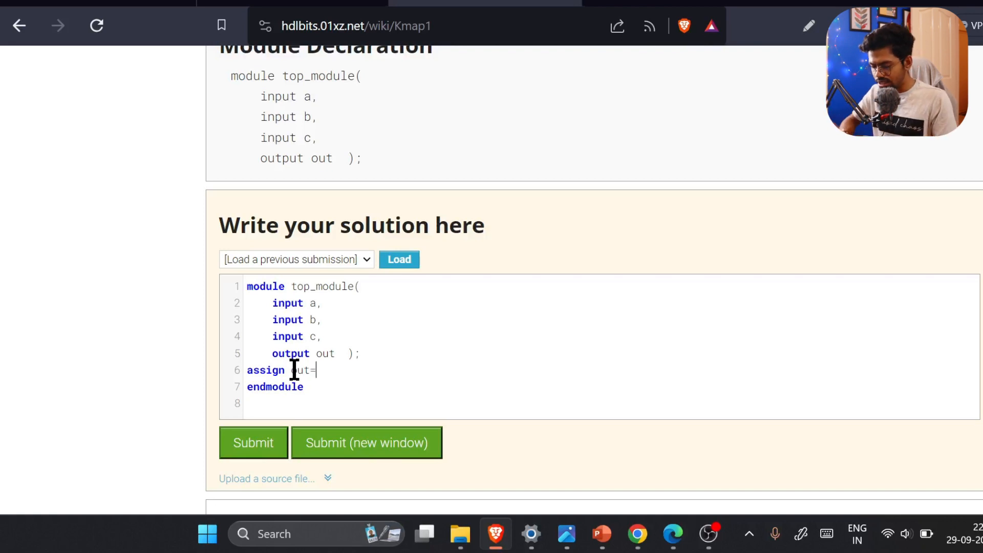
{"action": "type", "text": "a | b |"}
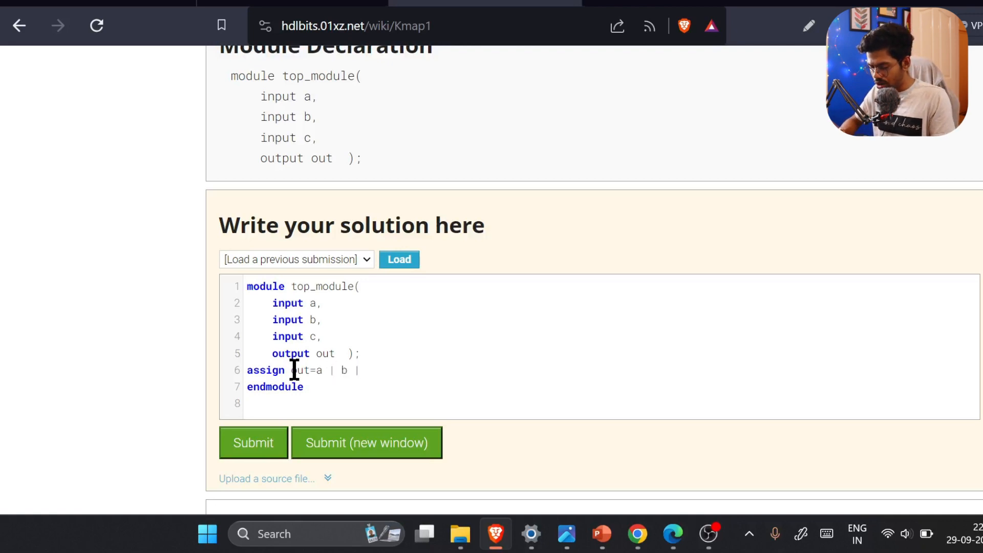
{"action": "type", "text": "c"}
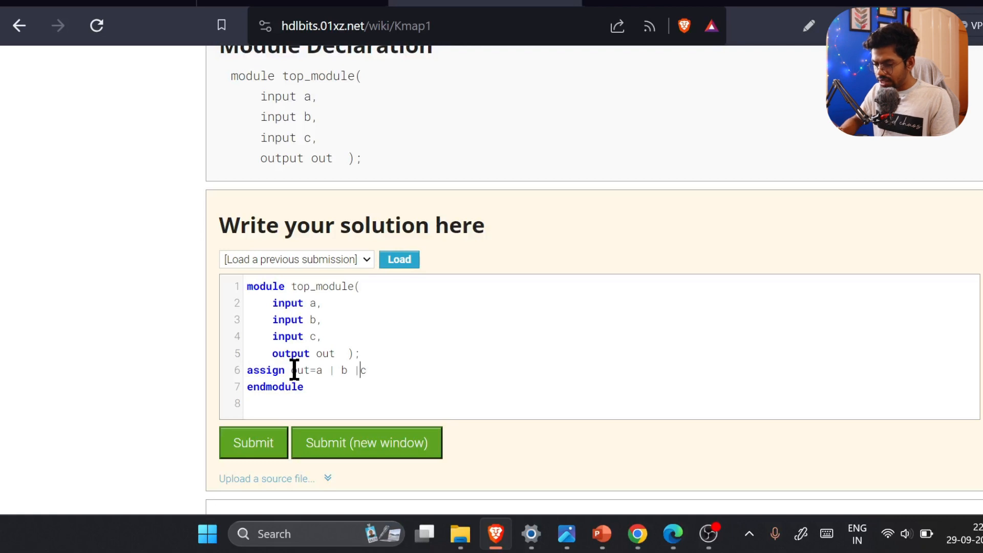
{"action": "type", "text": "c"}
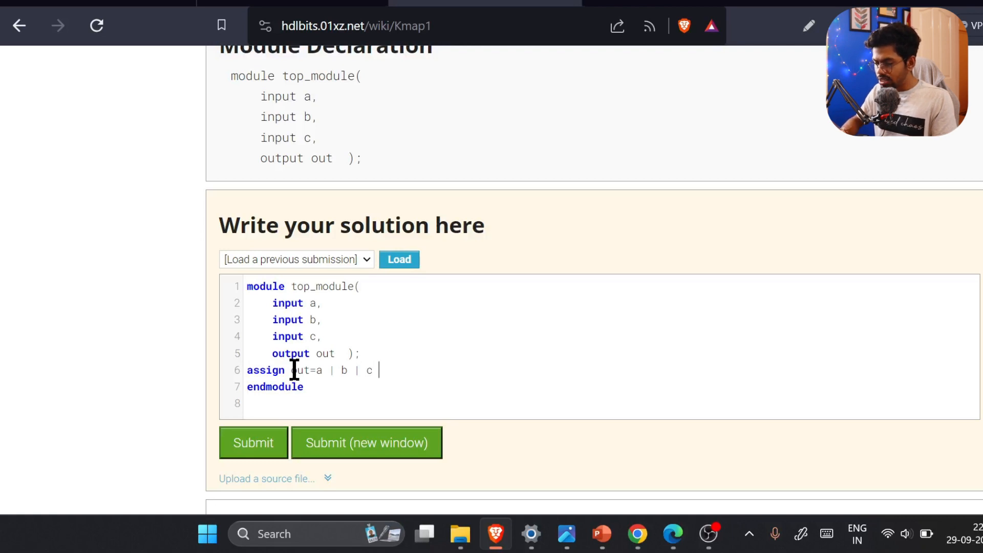
{"action": "type", "text": ";"}
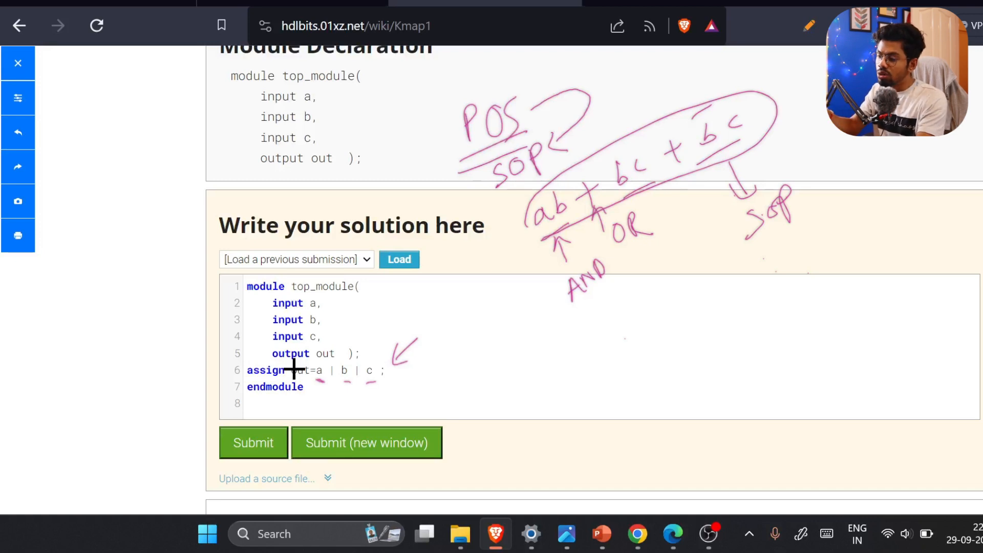
Step: Submit the Kmap1 a | b | c solution and confirm no mismatches
{"action": "left_click", "coordinate": [383, 369]}
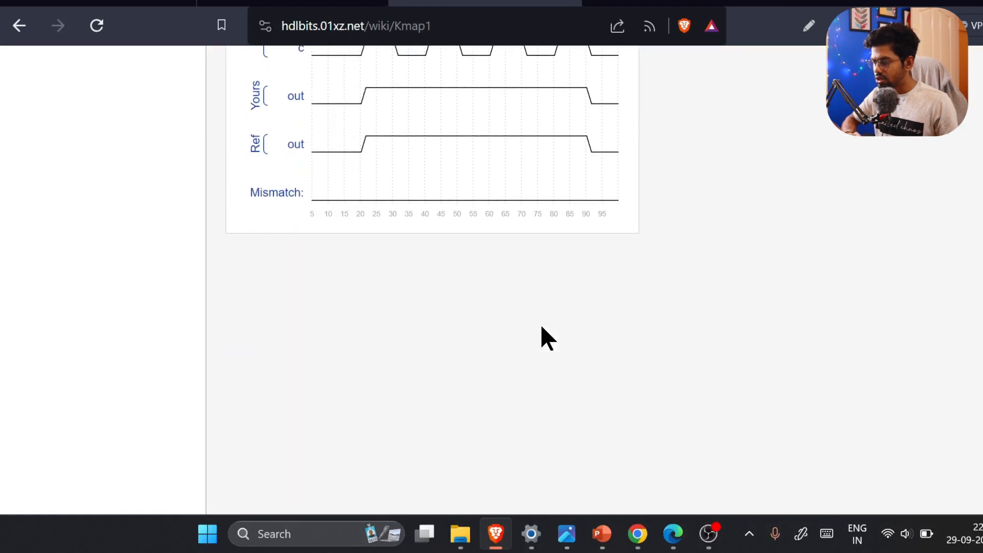
Step: Follow the Next 'kmap2' link at the bottom of the Kmap1 page
{"action": "scroll", "scroll_direction": "down", "scroll_amount": 3}
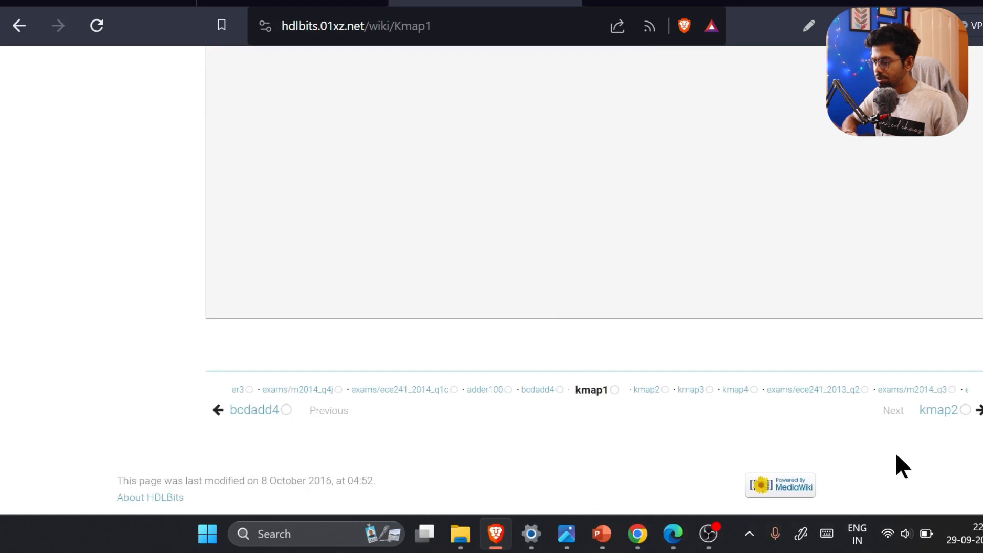
{"action": "left_click", "coordinate": [940, 410]}
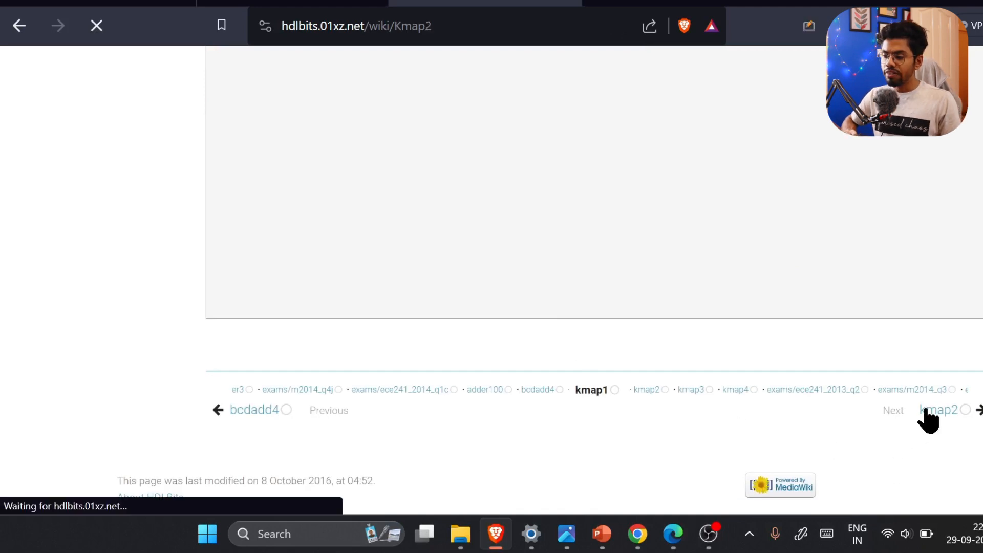
Step: Load Kmap2, then pick Kmap3 from the sidebar, briefly viewing Kmap4 before returning
{"action": "left_click", "coordinate": [939, 409]}
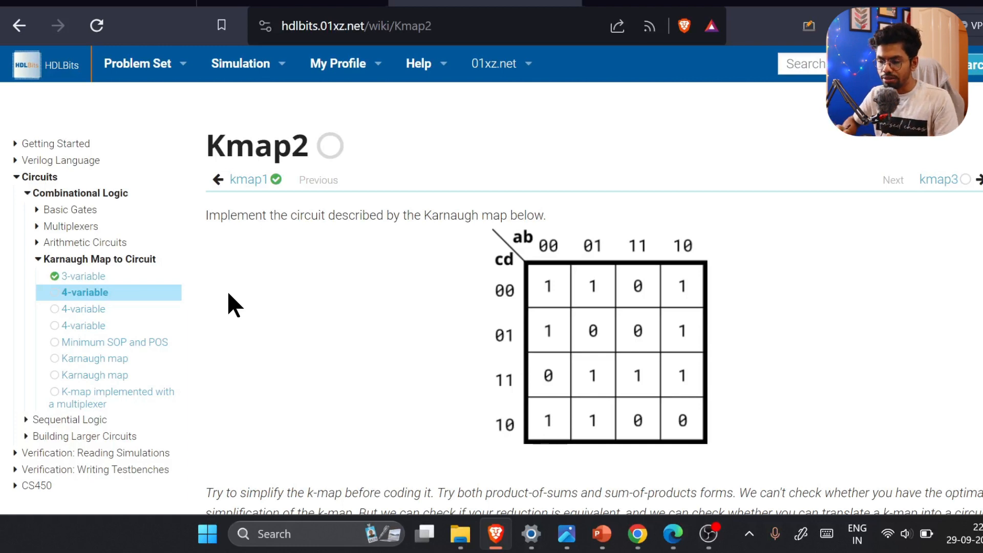
{"action": "mouse_move", "coordinate": [577, 316]}
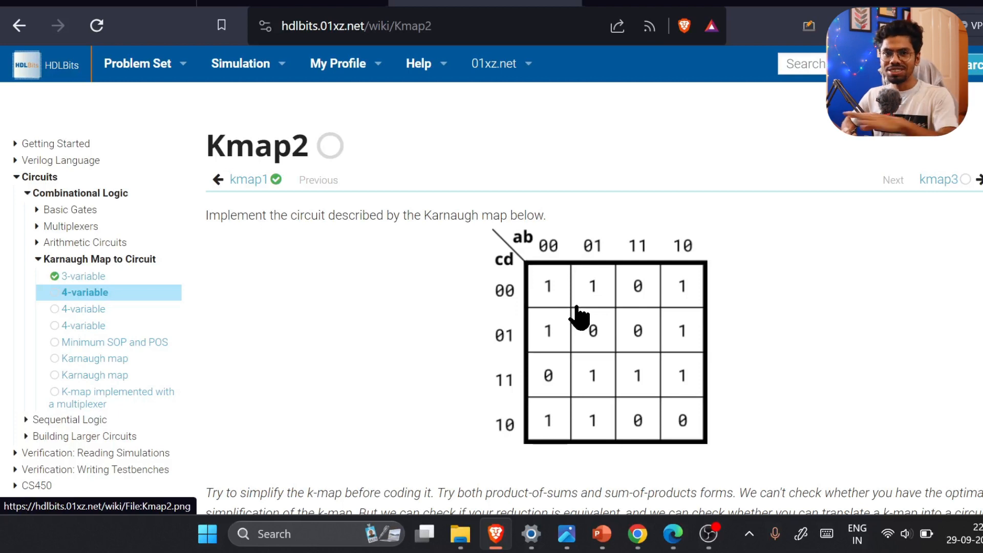
{"action": "mouse_move", "coordinate": [790, 339]}
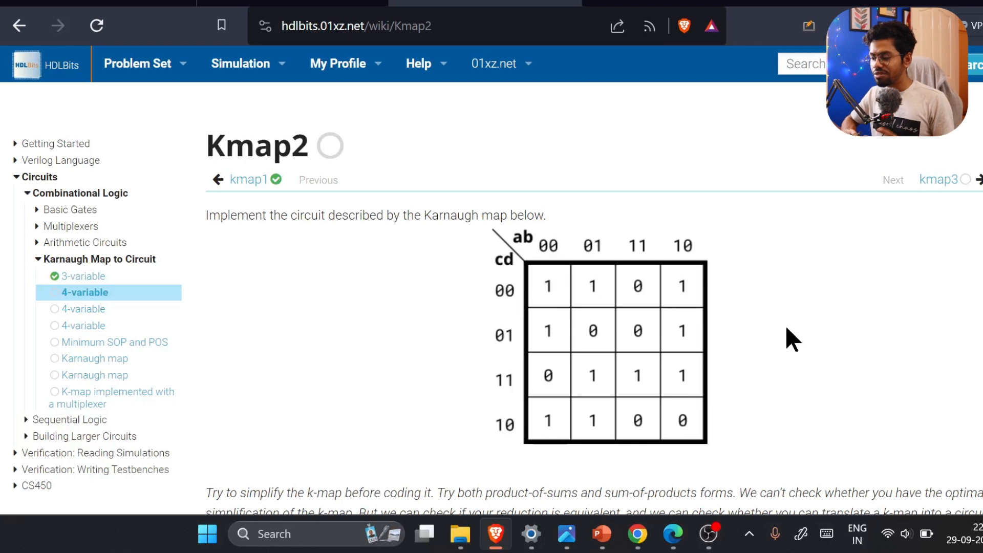
{"action": "scroll", "scroll_direction": "down", "scroll_amount": 3}
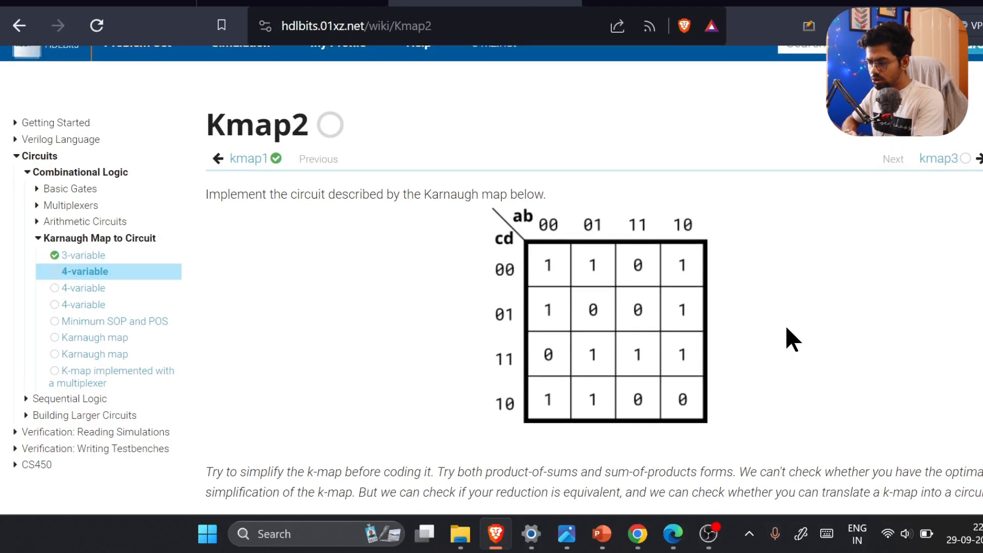
{"action": "mouse_move", "coordinate": [84, 304]}
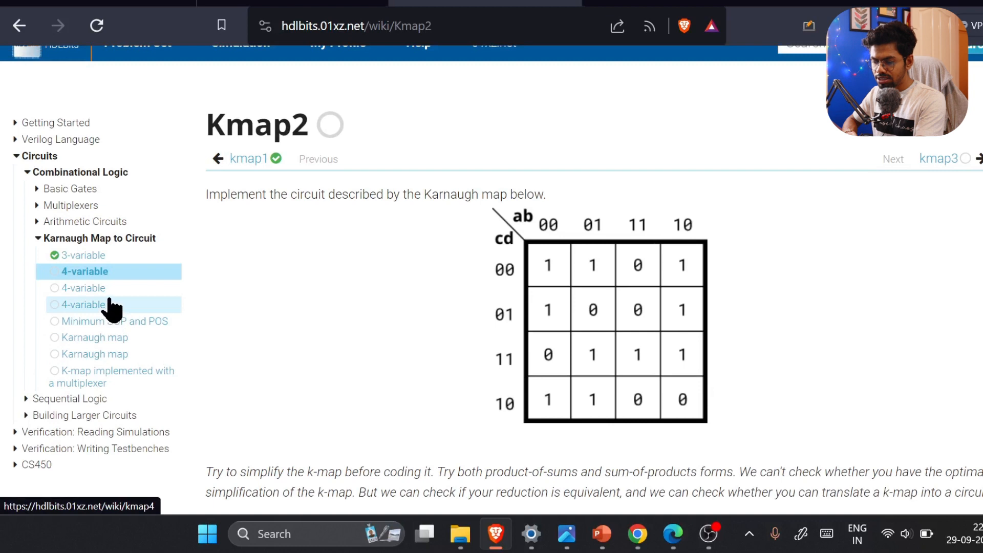
{"action": "left_click", "coordinate": [85, 304]}
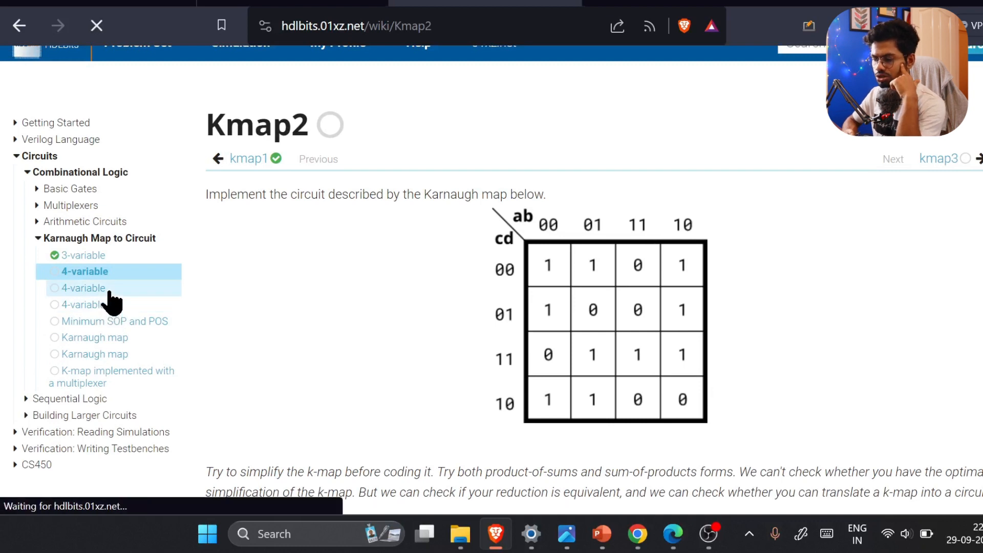
{"action": "left_click", "coordinate": [82, 288]}
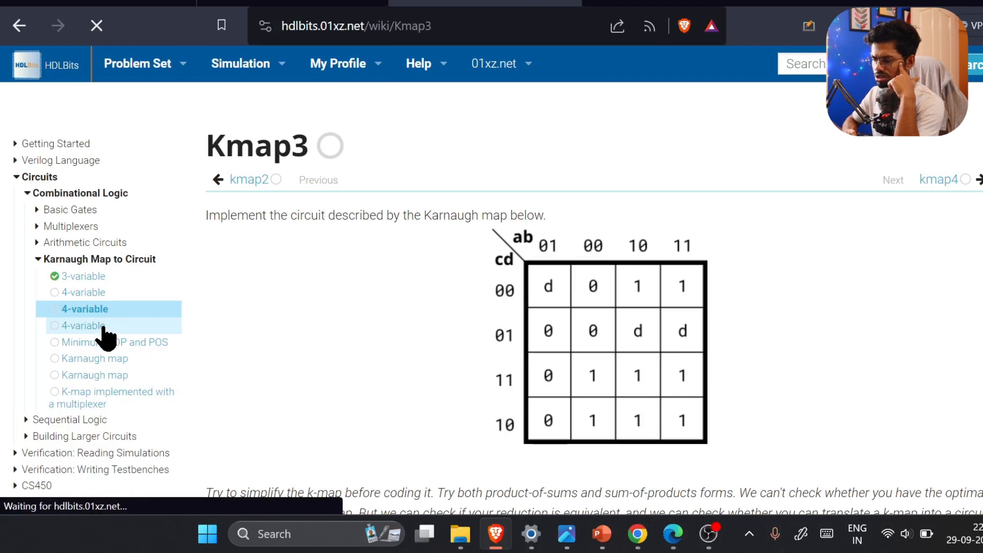
{"action": "left_click", "coordinate": [81, 326]}
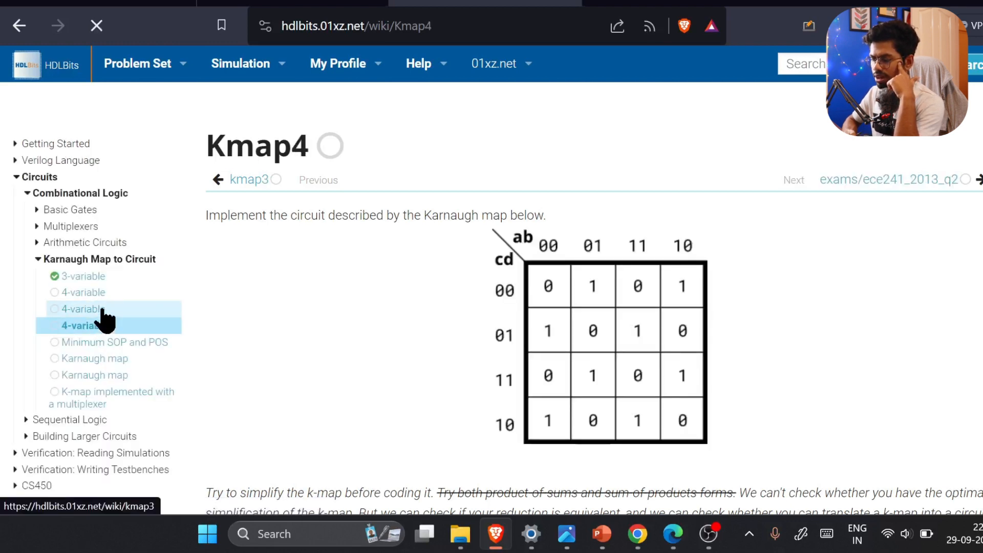
{"action": "left_click", "coordinate": [82, 307]}
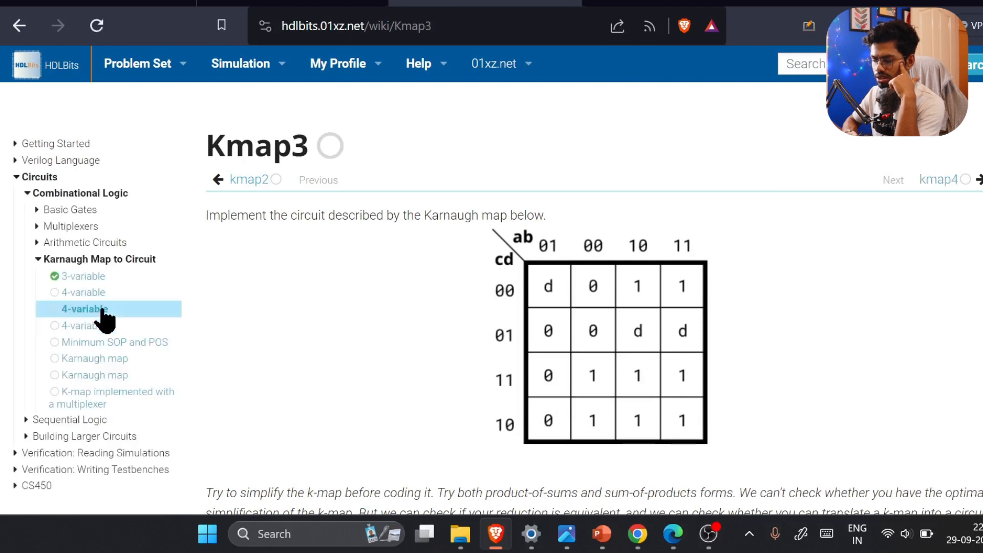
{"action": "mouse_move", "coordinate": [134, 323]}
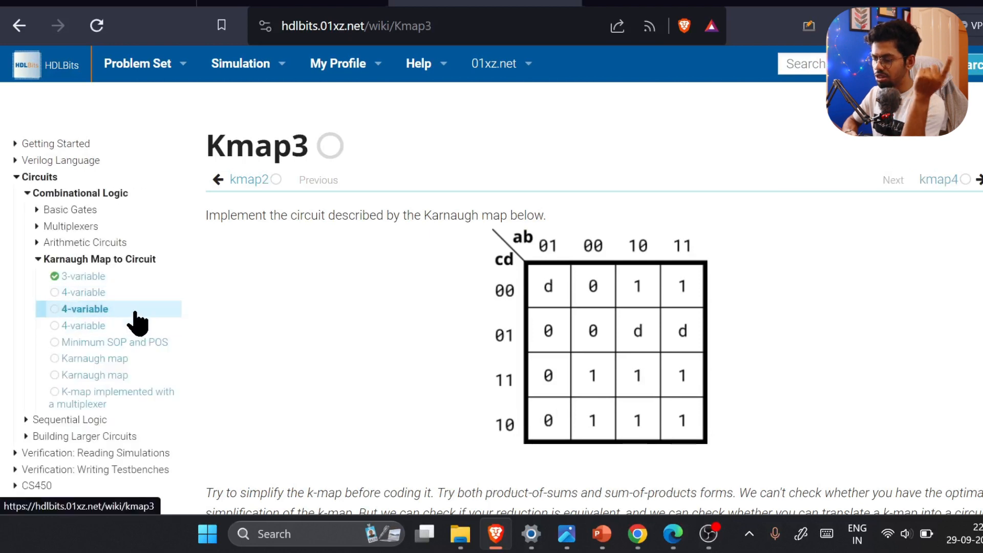
{"action": "mouse_move", "coordinate": [414, 398]}
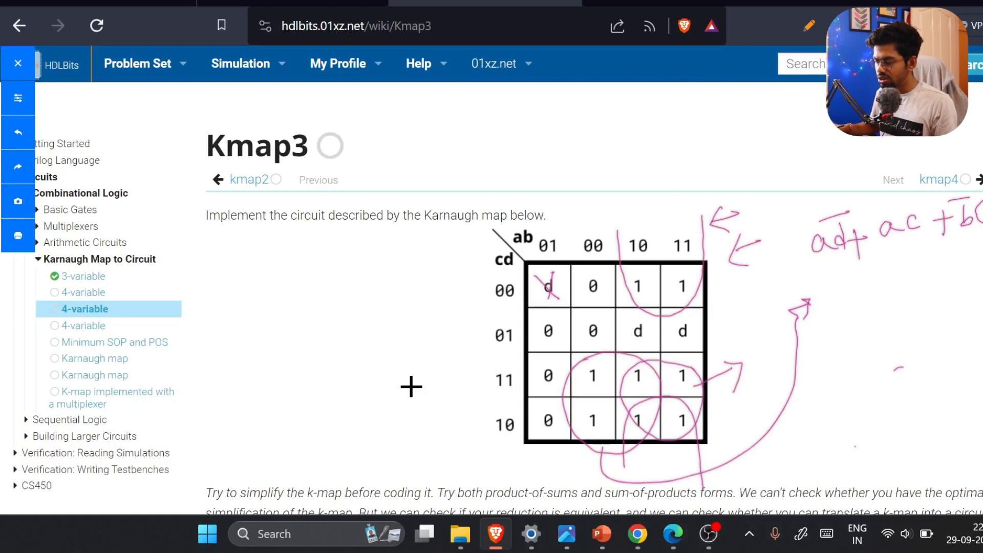
Step: Type the 'assign out=' expression for Kmap3 and submit it for a Success status
{"action": "scroll", "scroll_direction": "down", "scroll_amount": 3}
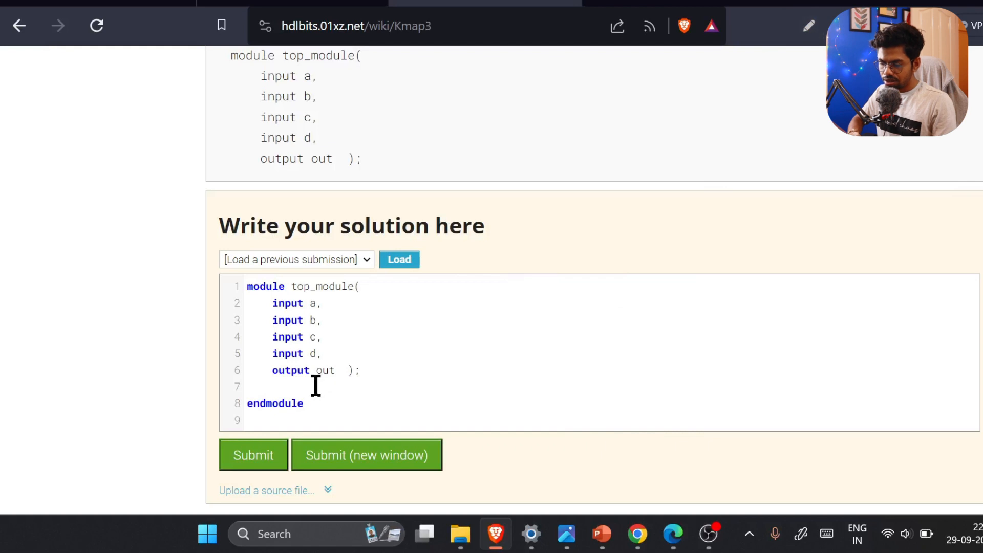
{"action": "type", "text": "assign"}
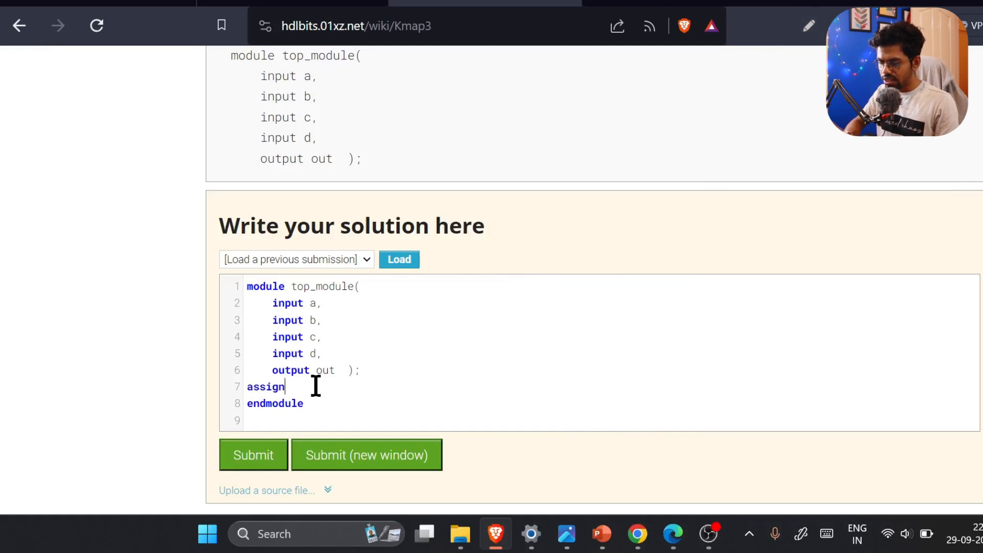
{"action": "type", "text": "out="}
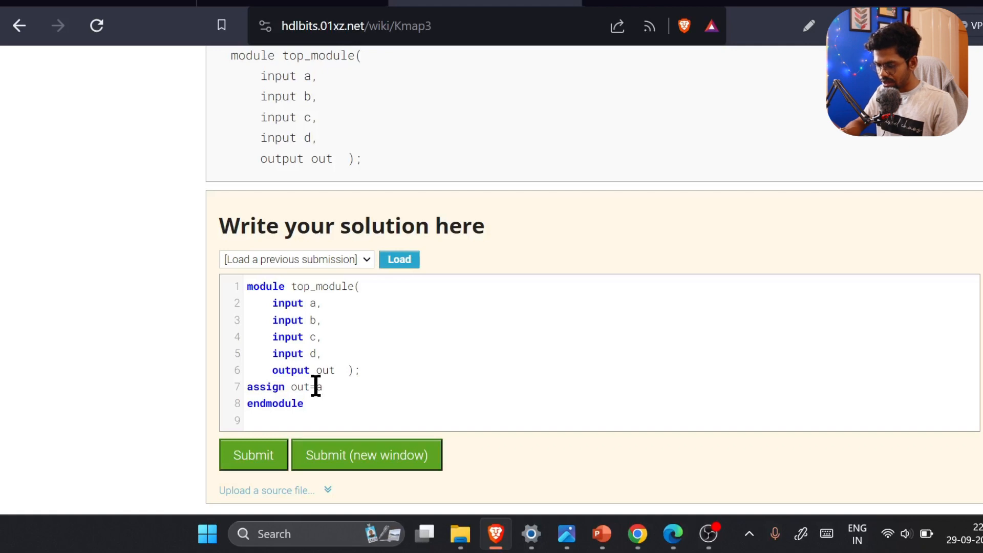
{"action": "left_click", "coordinate": [254, 454]}
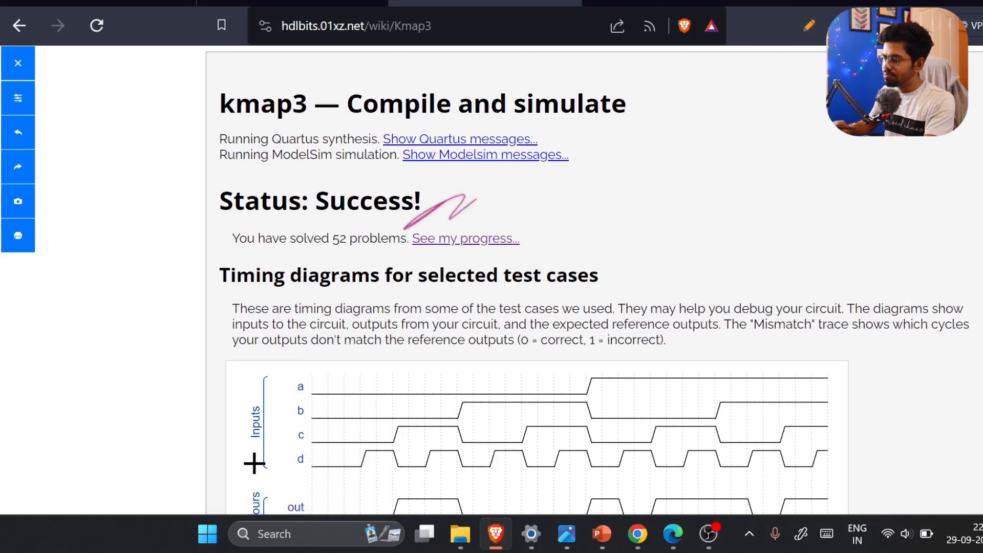
Step: Scroll away from the simulation results back to the Kmap3 problem page
{"action": "scroll", "scroll_direction": "down", "scroll_amount": 3}
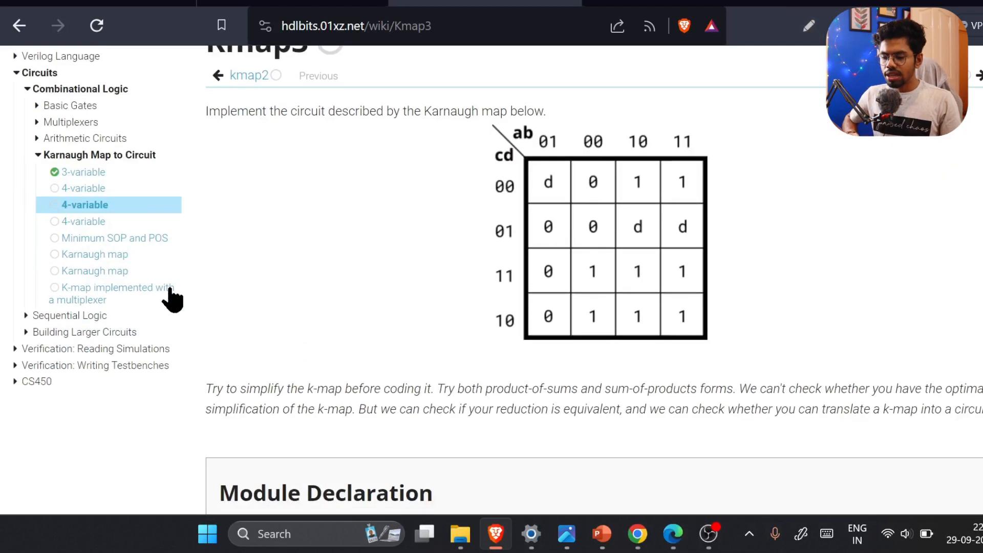
{"action": "mouse_move", "coordinate": [112, 237]}
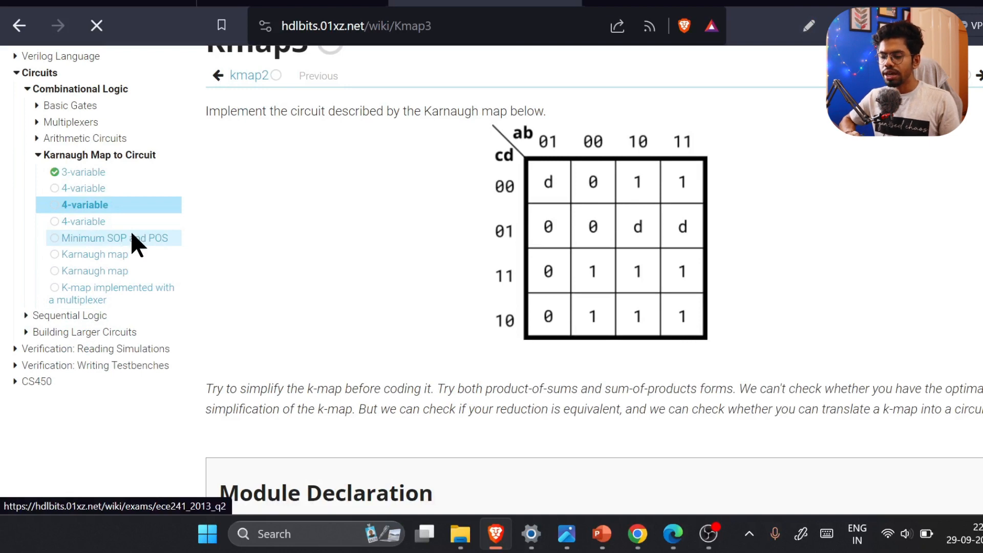
Step: Open Minimum SOP and POS (Exams/ece241 2013 q2) and scroll through its description
{"action": "left_click", "coordinate": [114, 238]}
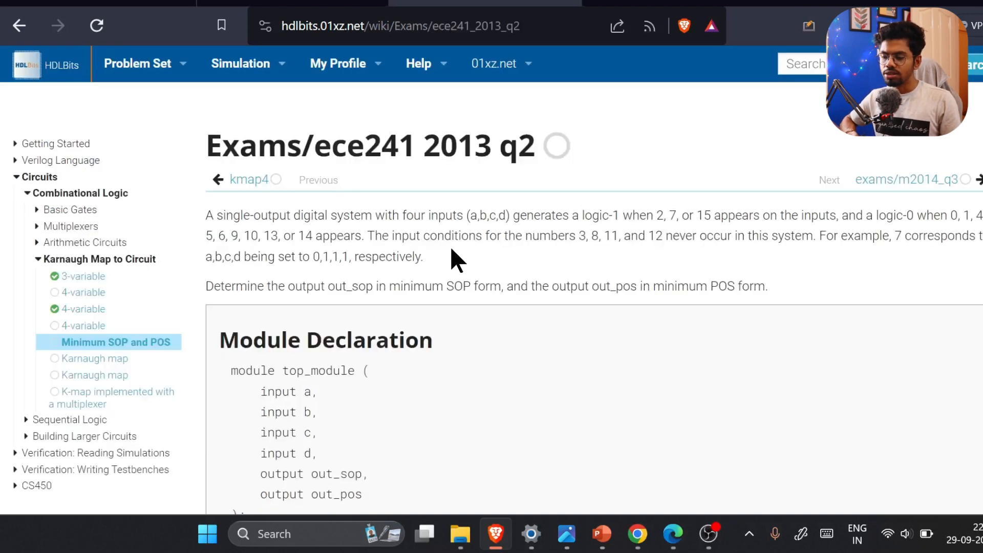
{"action": "scroll", "scroll_direction": "down", "scroll_amount": 3}
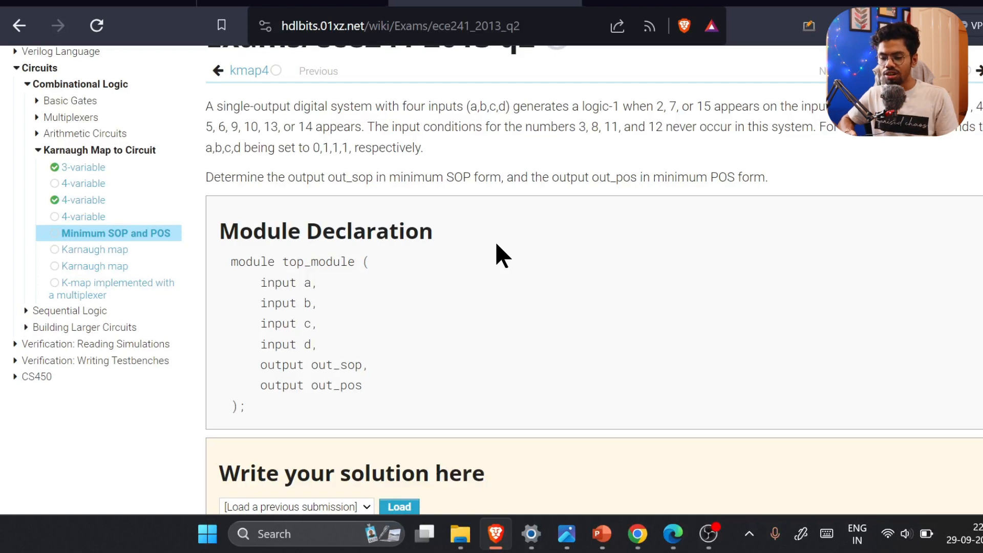
{"action": "mouse_move", "coordinate": [109, 288]}
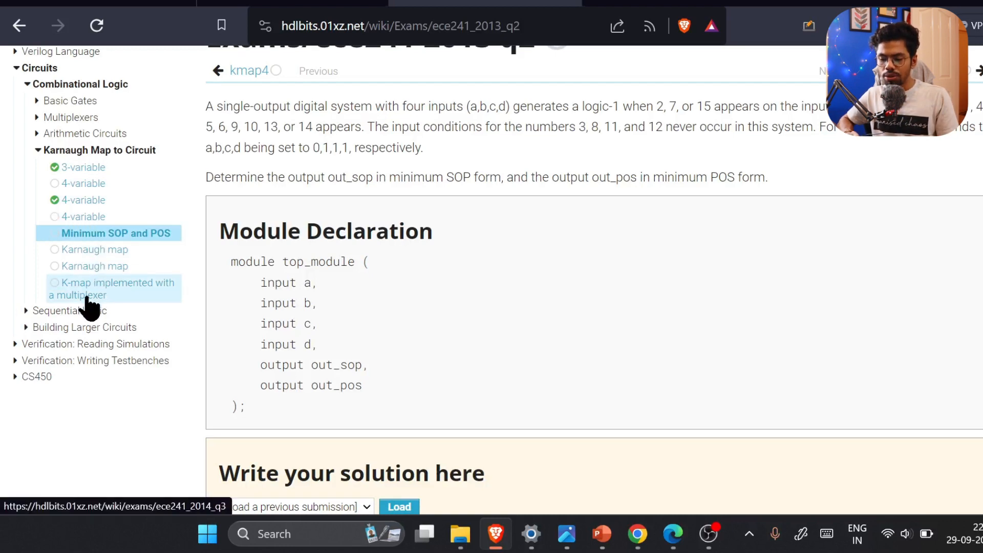
Step: Scroll the page to show the expanded Arithmetic Circuits adder exercises in the sidebar
{"action": "scroll", "scroll_direction": "up", "scroll_amount": 3}
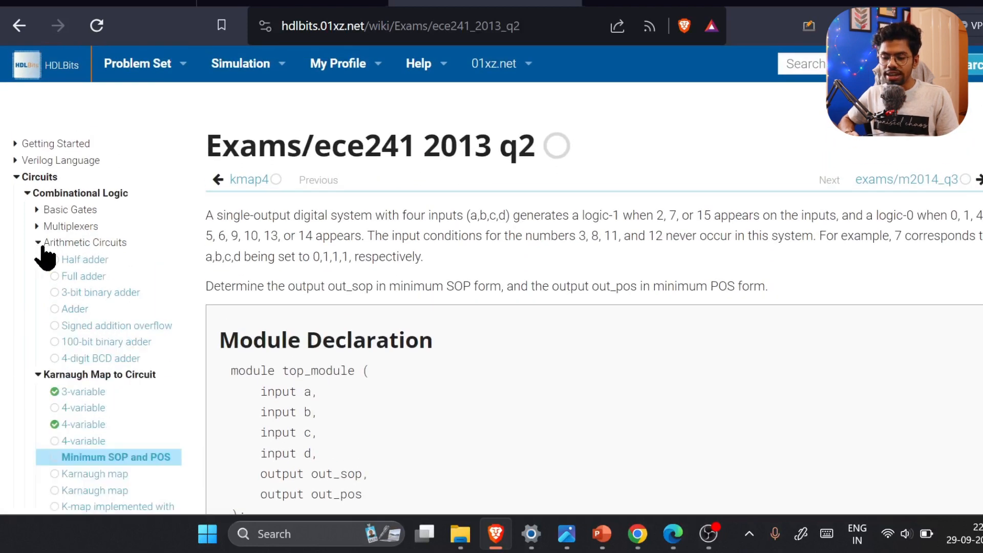
{"action": "mouse_move", "coordinate": [109, 363]}
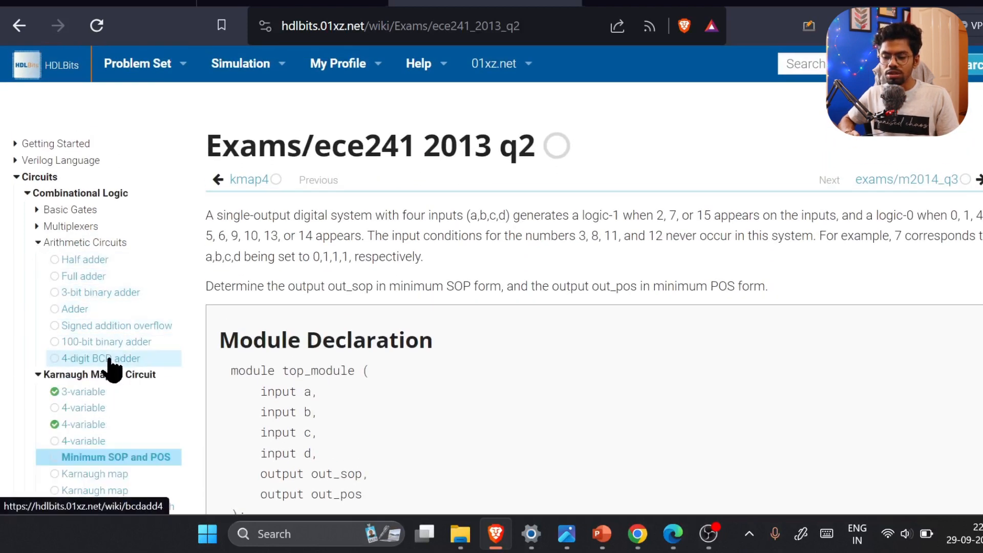
{"action": "mouse_move", "coordinate": [101, 358]}
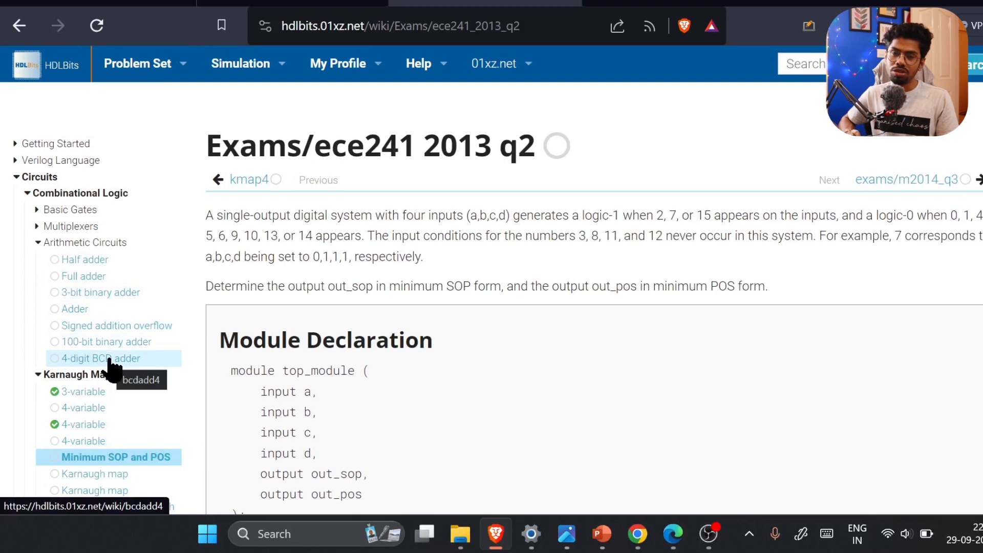
{"action": "mouse_move", "coordinate": [156, 325]}
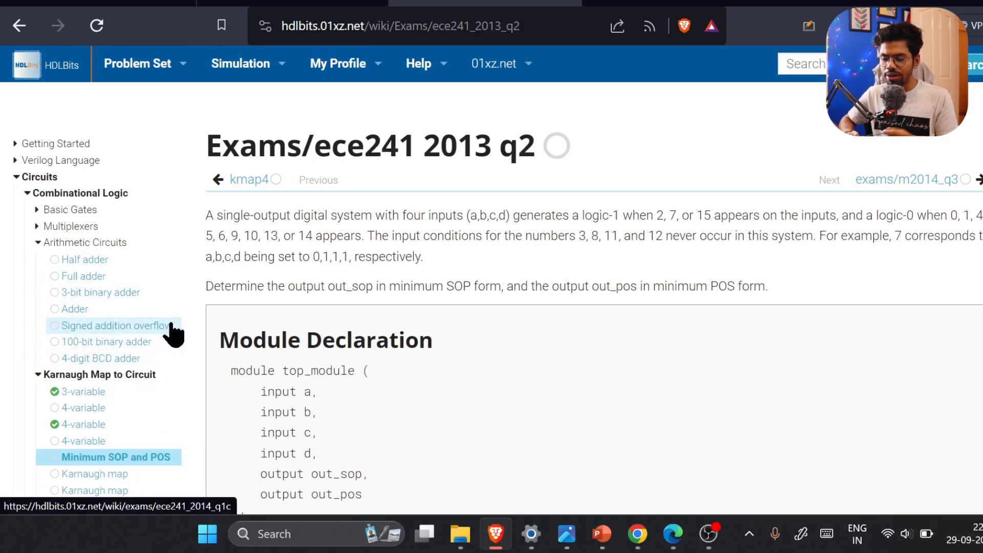
{"action": "scroll", "scroll_direction": "down", "scroll_amount": 3}
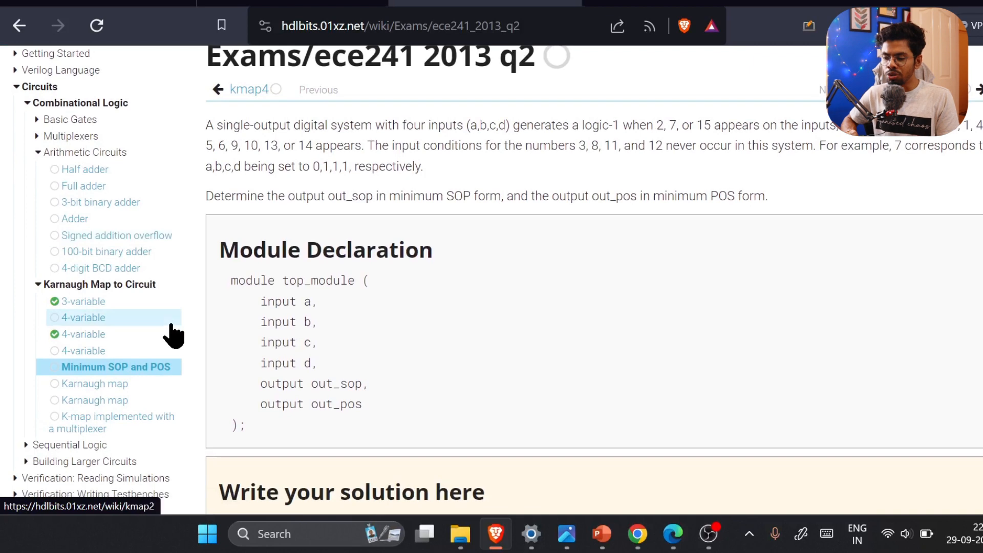
{"action": "mouse_move", "coordinate": [300, 313]}
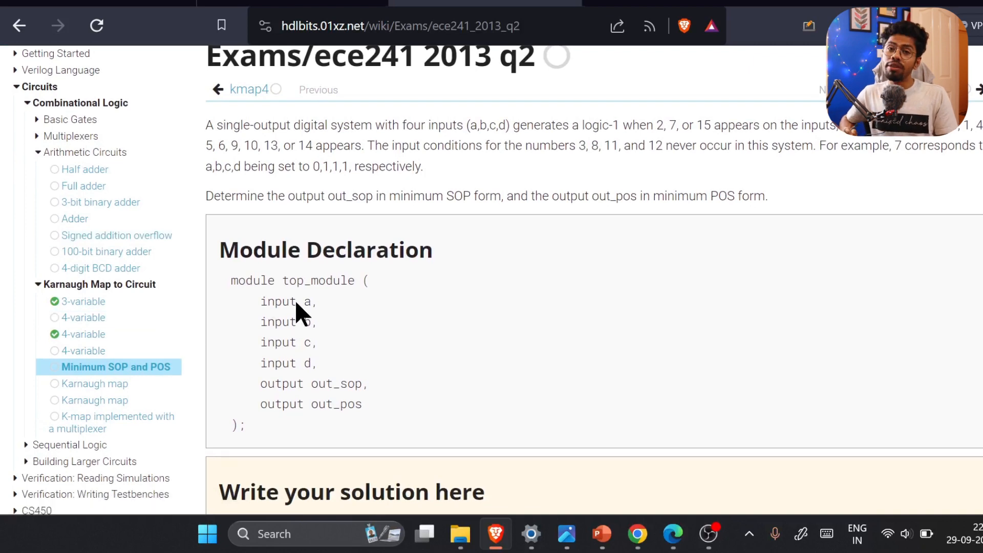